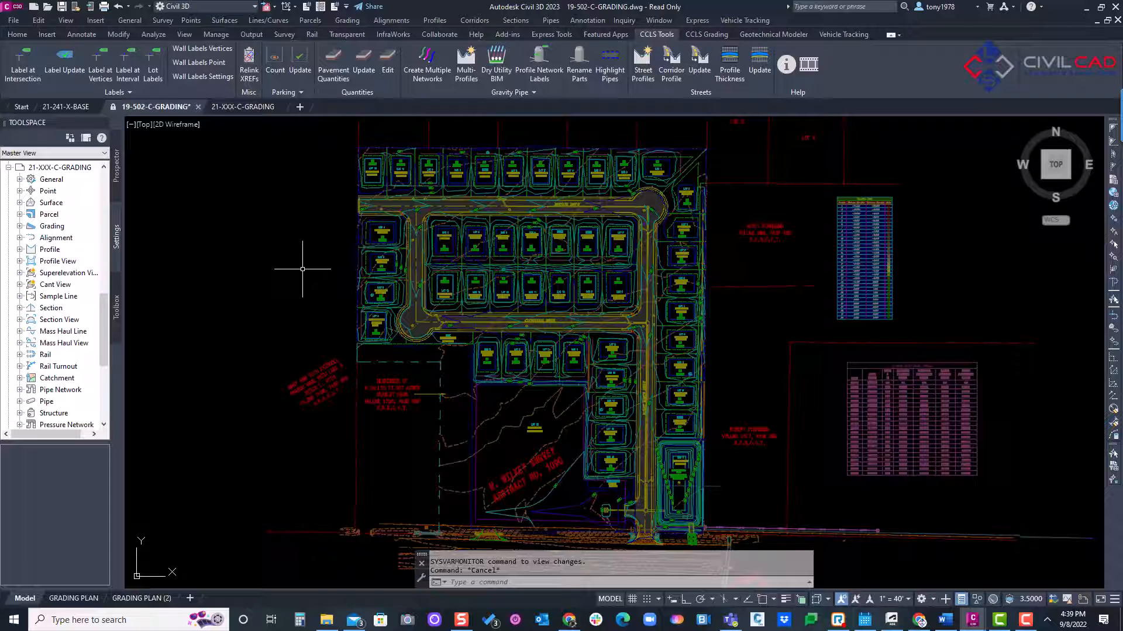
{"action": "mouse_move", "coordinate": [314, 217]}
{"action": "type", "text": "XREF"}
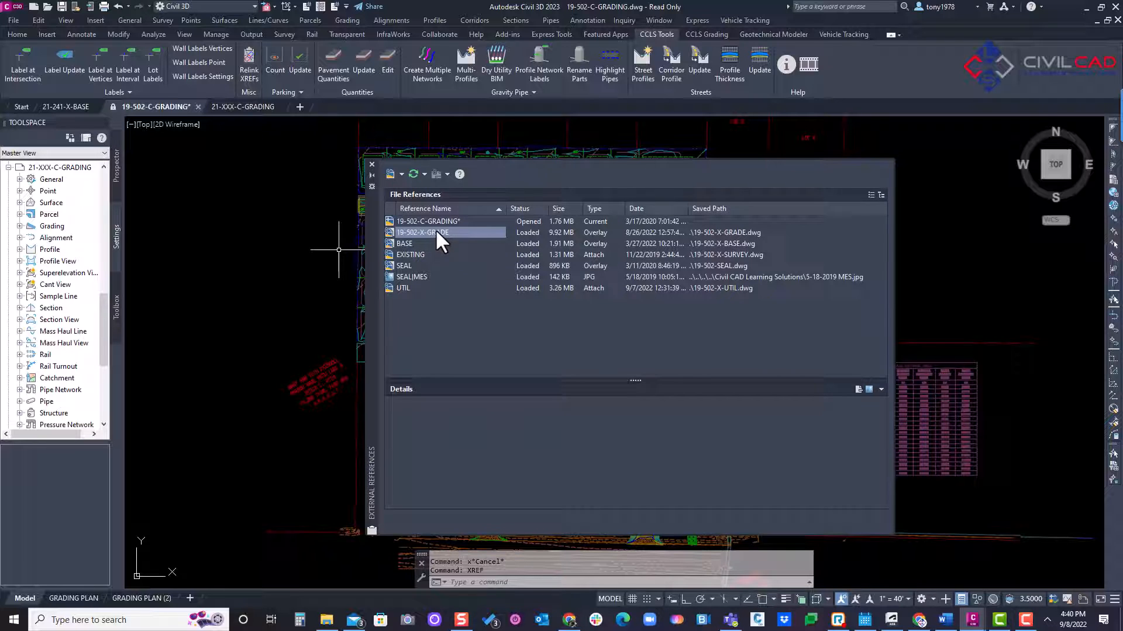
{"action": "mouse_move", "coordinate": [429, 232]}
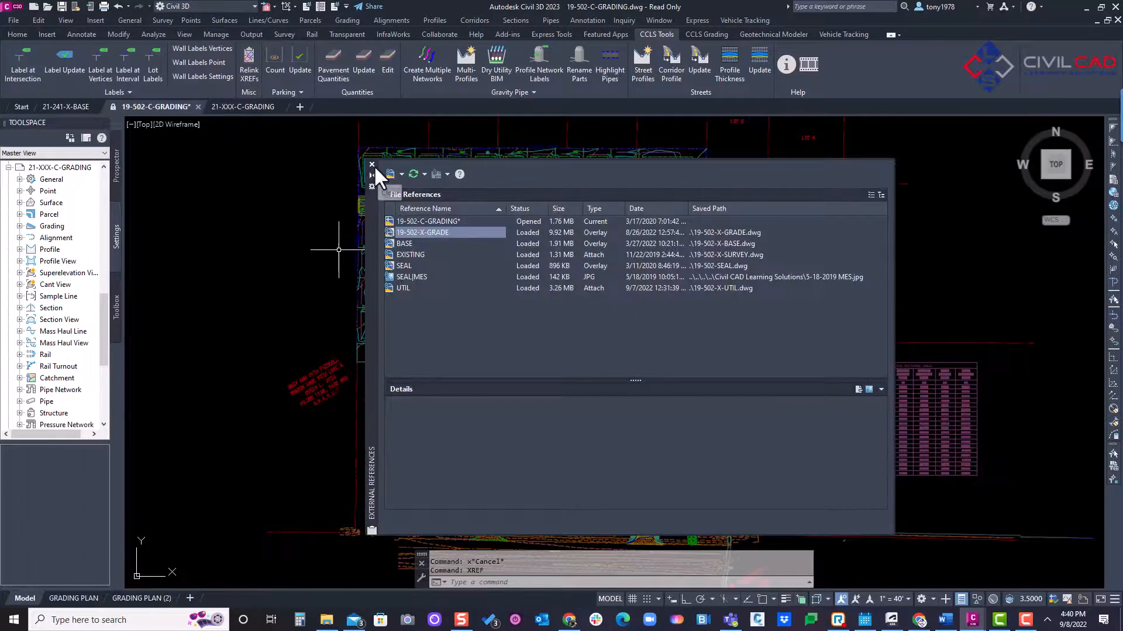
Run Label at Vertices in Xref mode (X) and window-select the lots area
{"action": "left_click", "coordinate": [372, 165]}
{"action": "type", "text": "LABELVERT"}
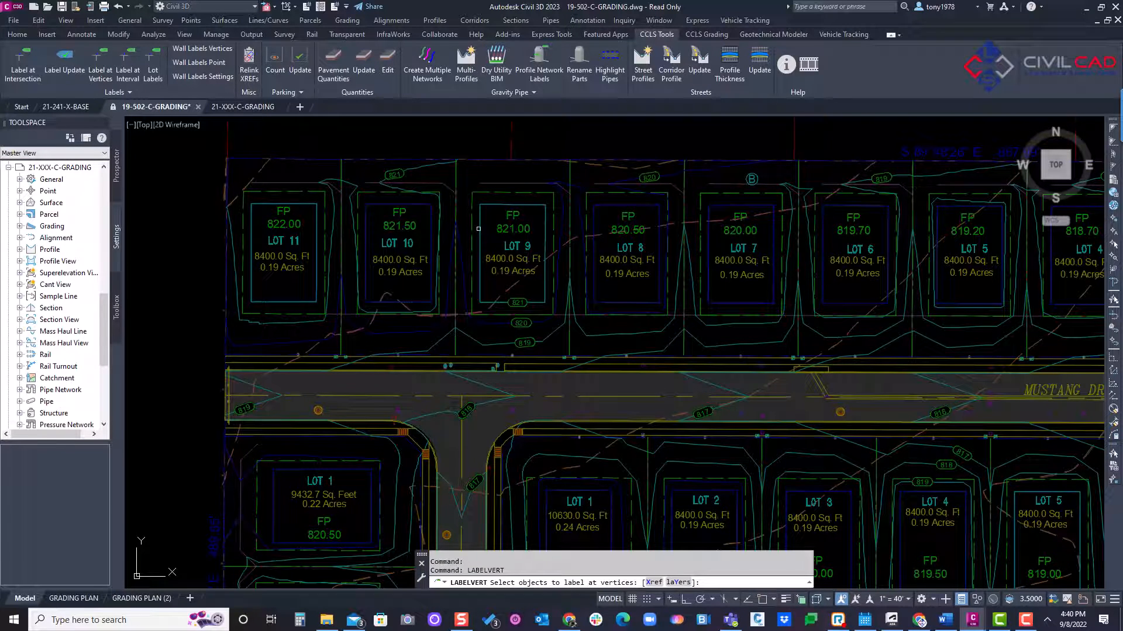
{"action": "type", "text": "x"}
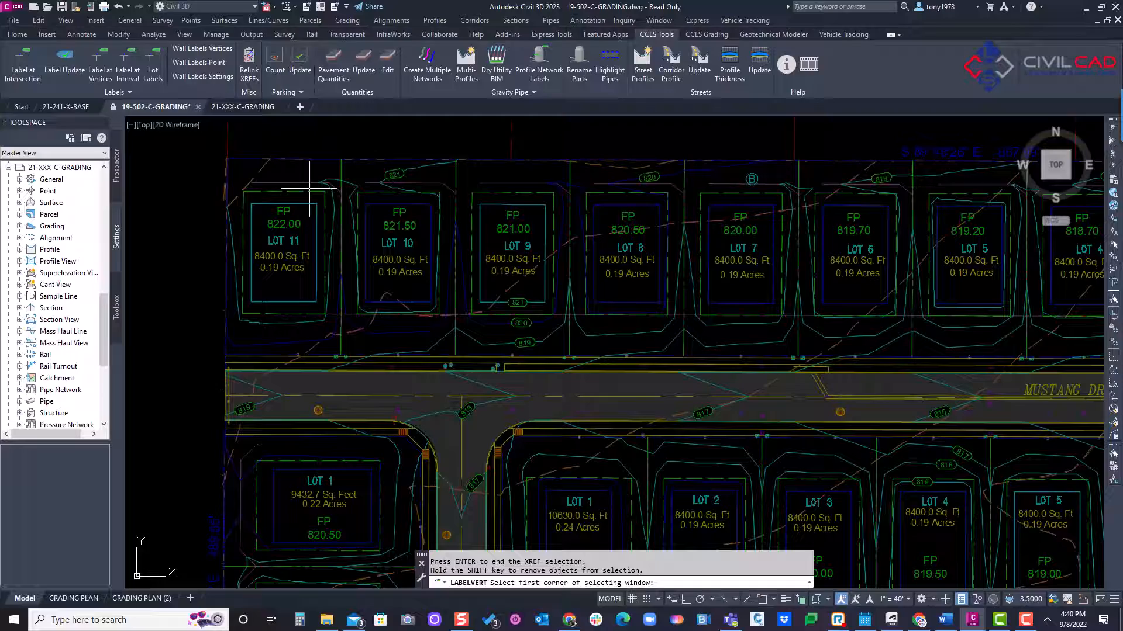
{"action": "scroll", "scroll_direction": "down", "scroll_amount": 3}
{"action": "type", "text": "s"}
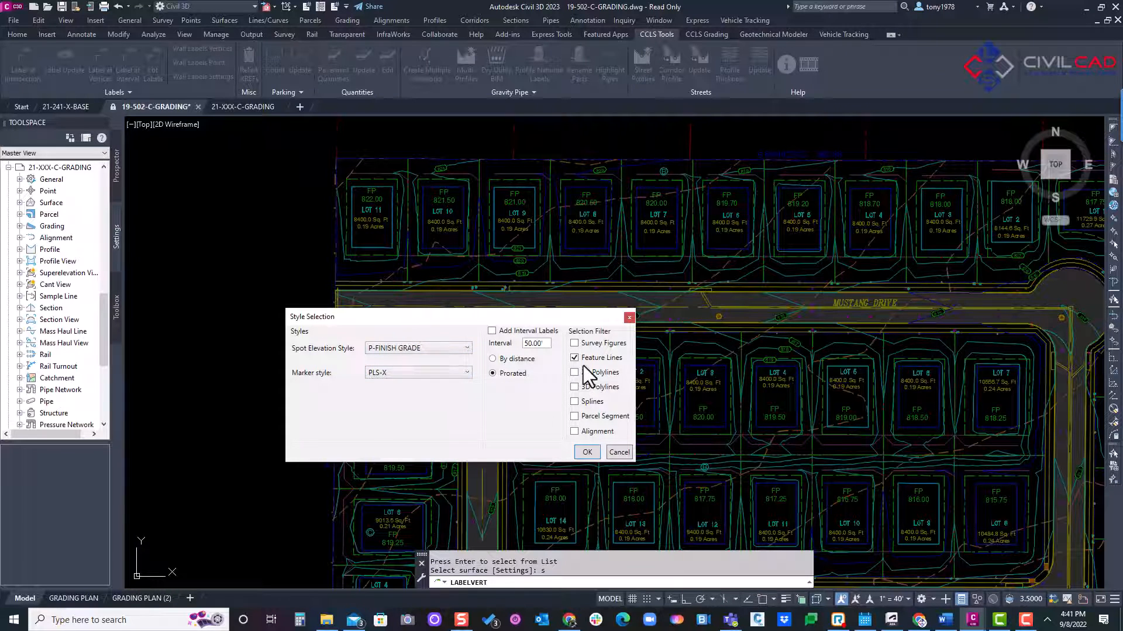
Accept P-FINISH GRADE and PLS-X styles with Feature Lines, labelling from surface 19-502-PG
{"action": "left_click", "coordinate": [576, 371]}
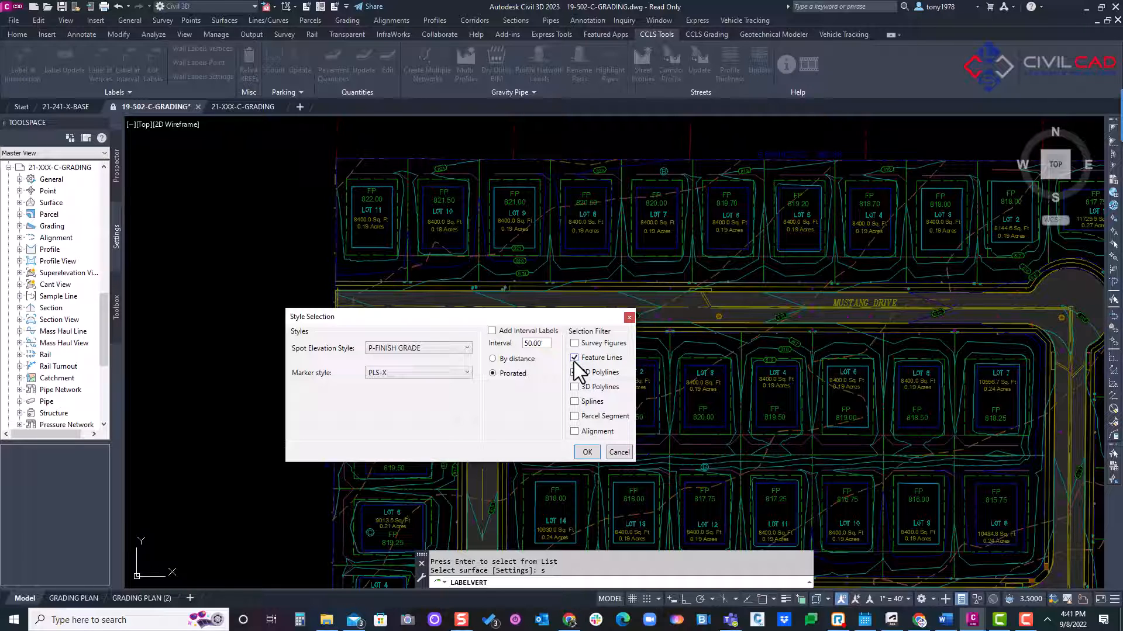
{"action": "left_click", "coordinate": [586, 451]}
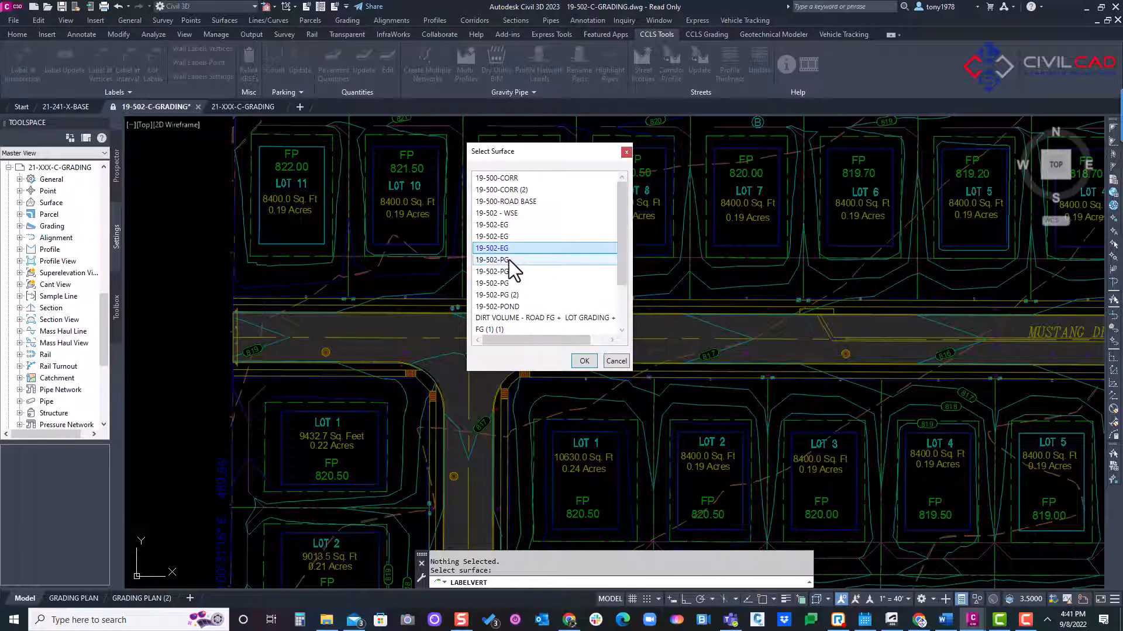
{"action": "left_click", "coordinate": [516, 259]}
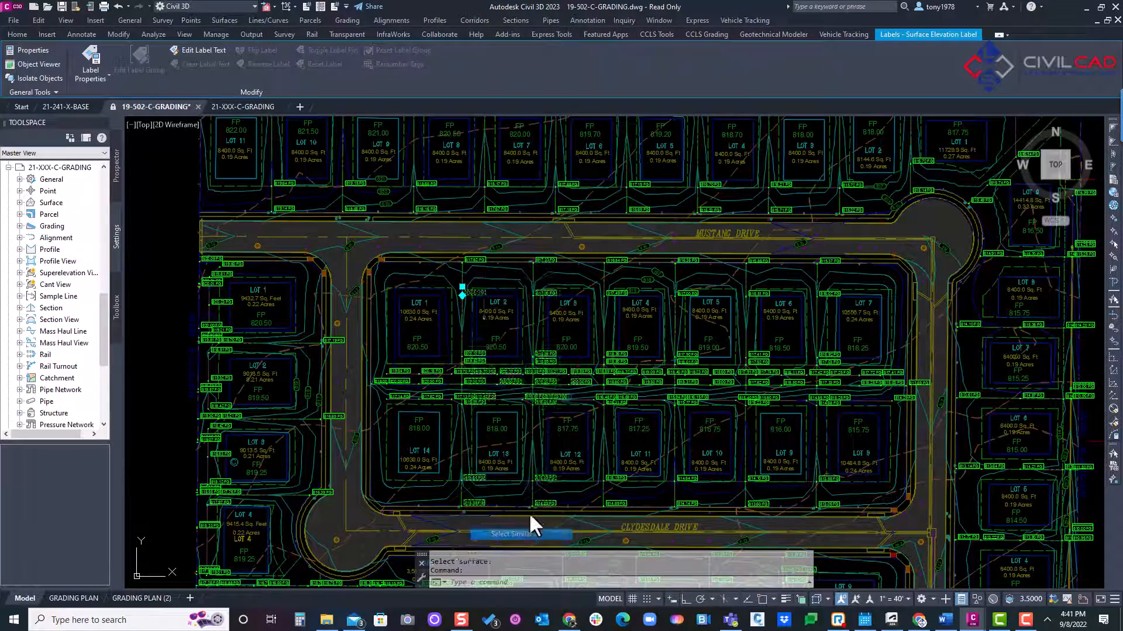
{"action": "right_click", "coordinate": [448, 292]}
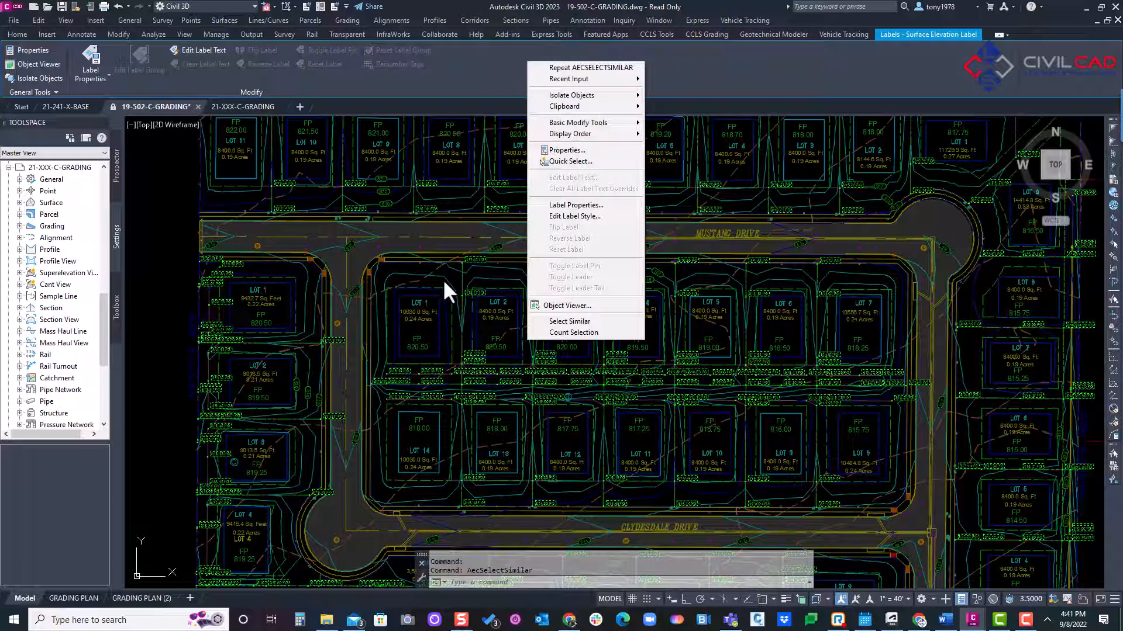
{"action": "mouse_move", "coordinate": [583, 151]}
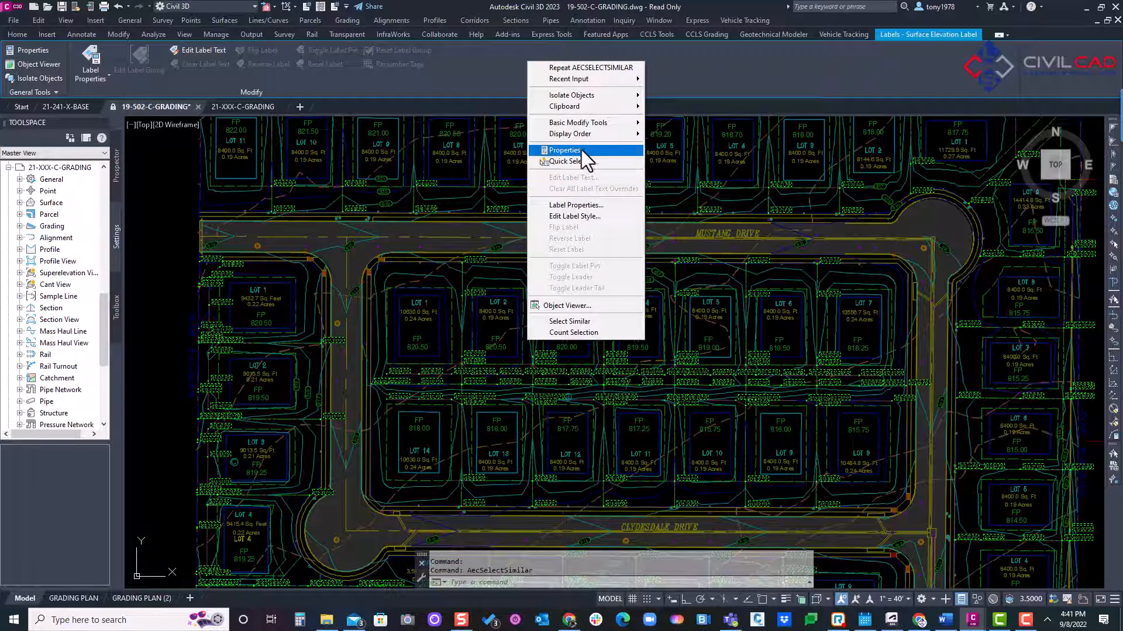
{"action": "left_click", "coordinate": [565, 150]}
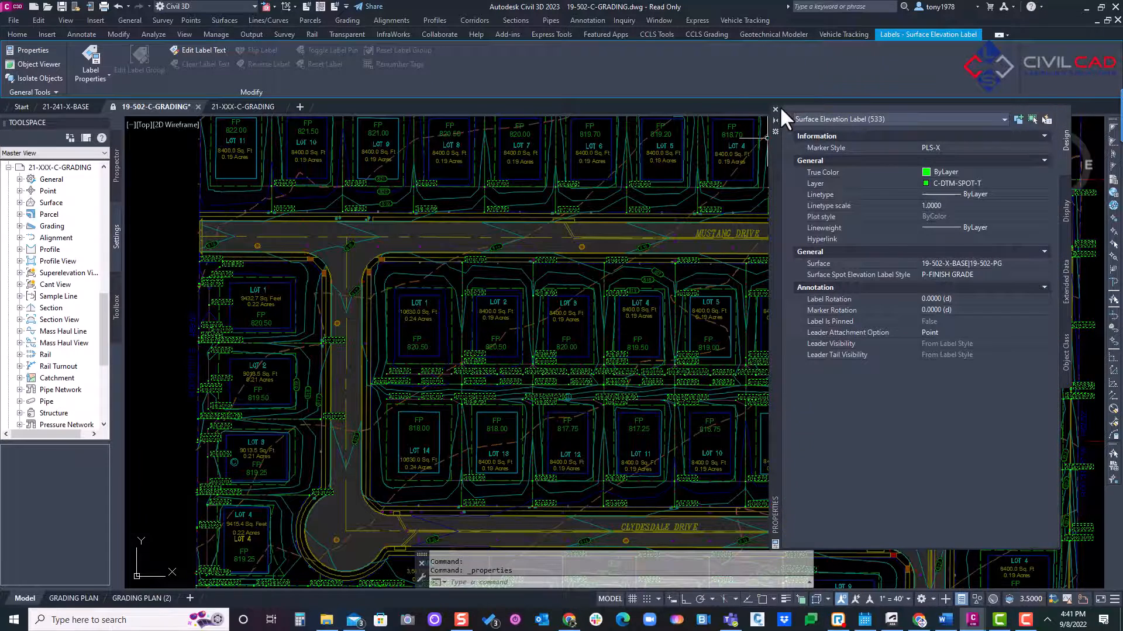
{"action": "left_click", "coordinate": [774, 110]}
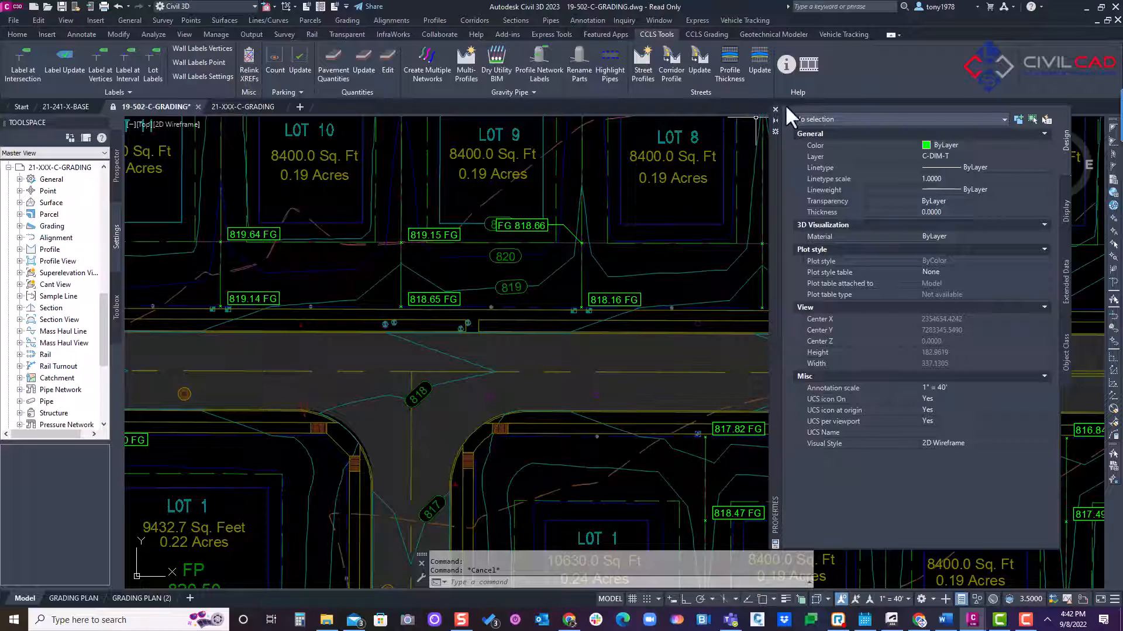
{"action": "left_click", "coordinate": [774, 108]}
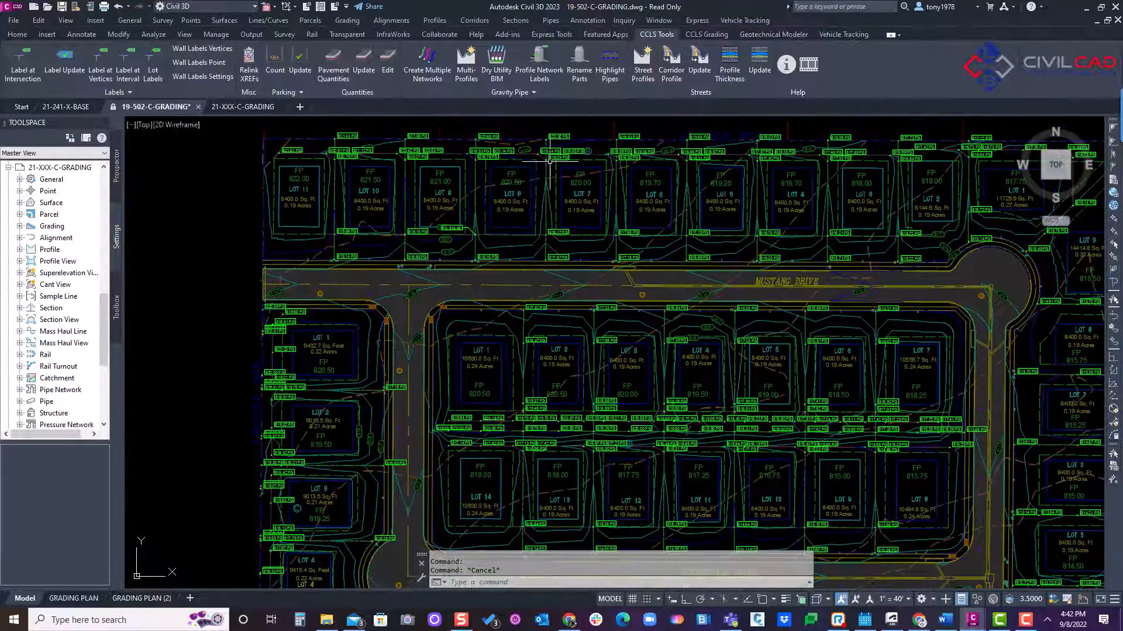
Select Similar and erase all 533 labels, then restart Label at Vertices in Layers mode (Y)
{"action": "right_click", "coordinate": [465, 379]}
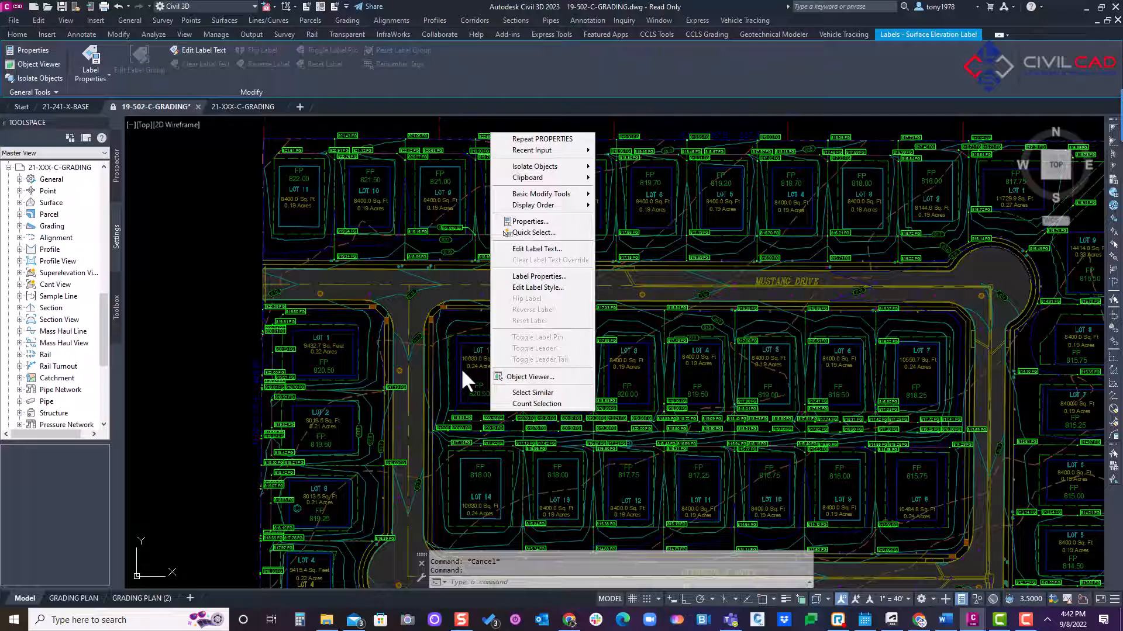
{"action": "left_click", "coordinate": [532, 392]}
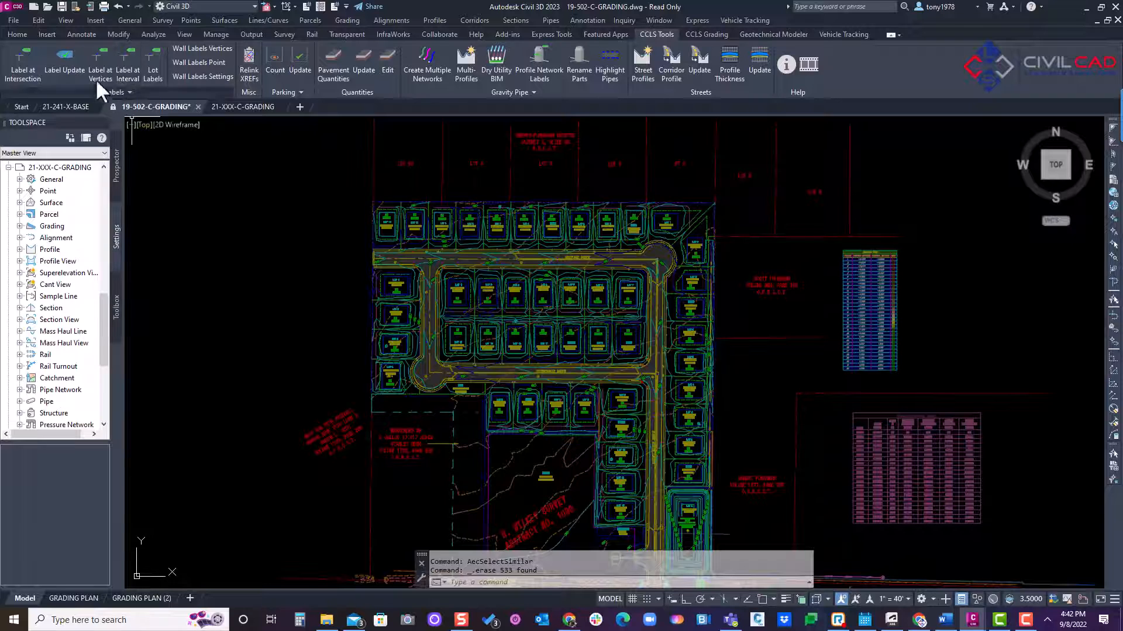
{"action": "left_click", "coordinate": [99, 64]}
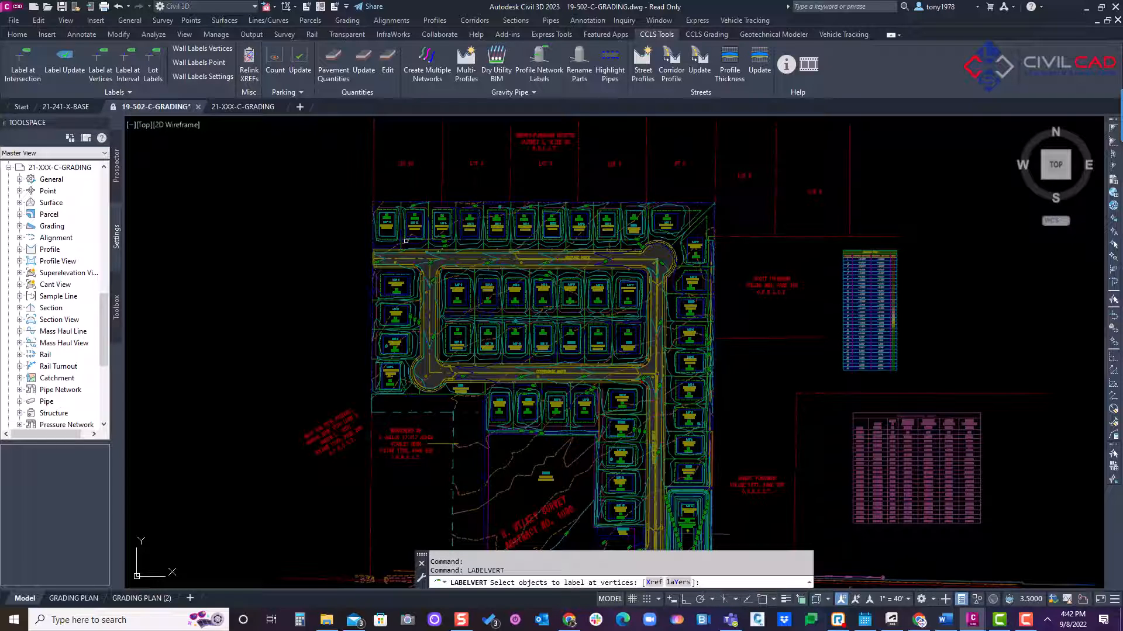
{"action": "type", "text": "y"}
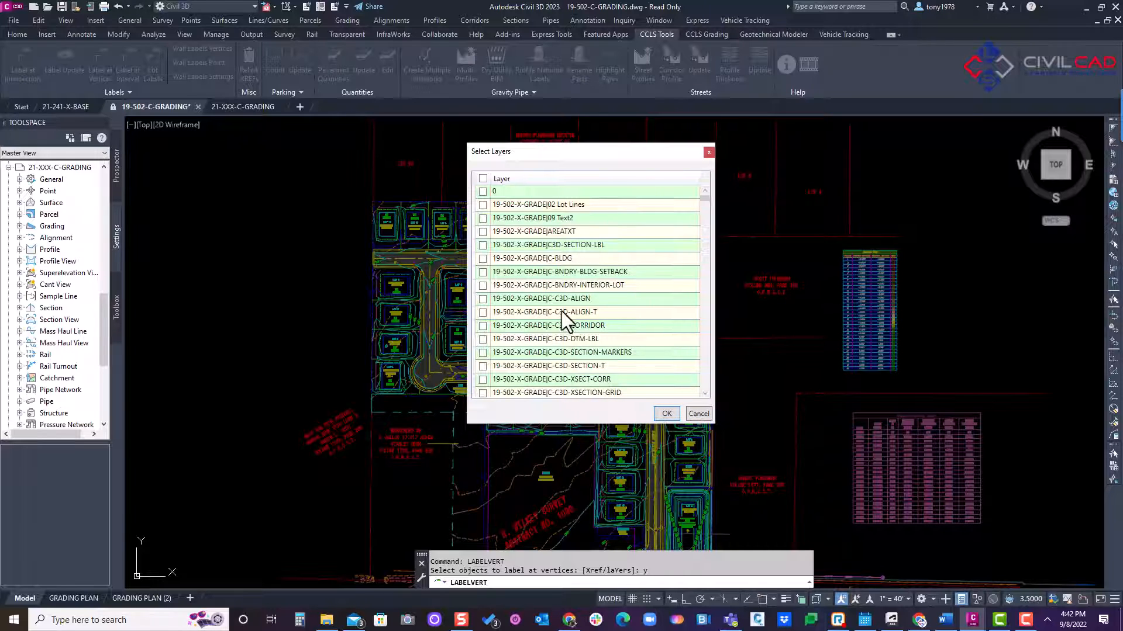
Check 19-502-X-GRADE|C-DTM-FEATURE, accept finish-grade styles, and list surfaces to choose from
{"action": "scroll", "scroll_direction": "down", "scroll_amount": 3}
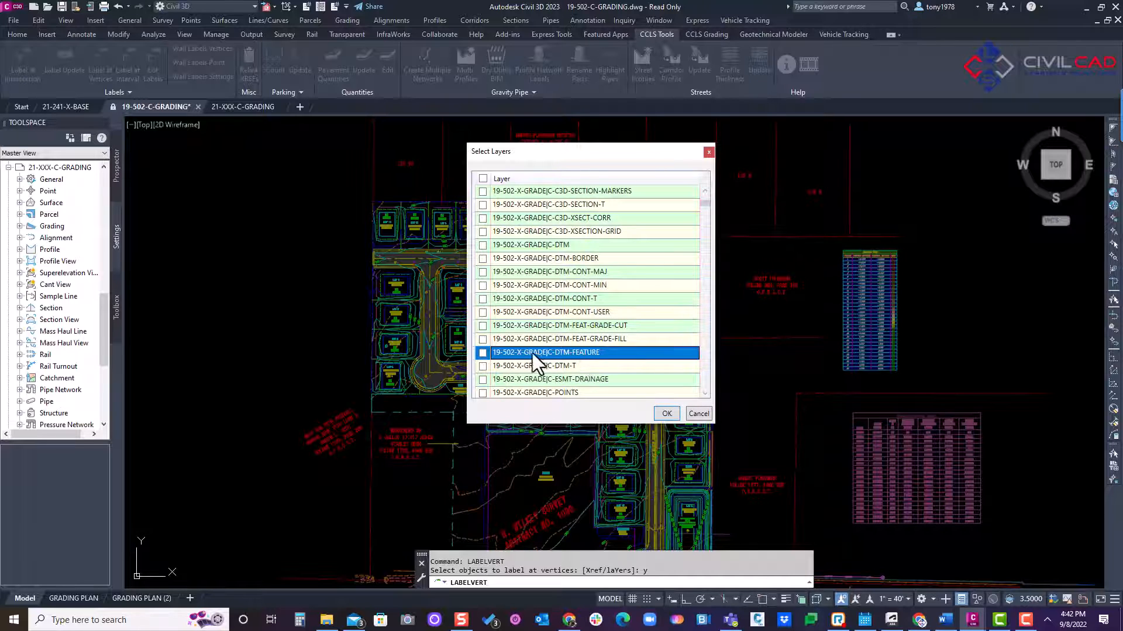
{"action": "left_click", "coordinate": [483, 352]}
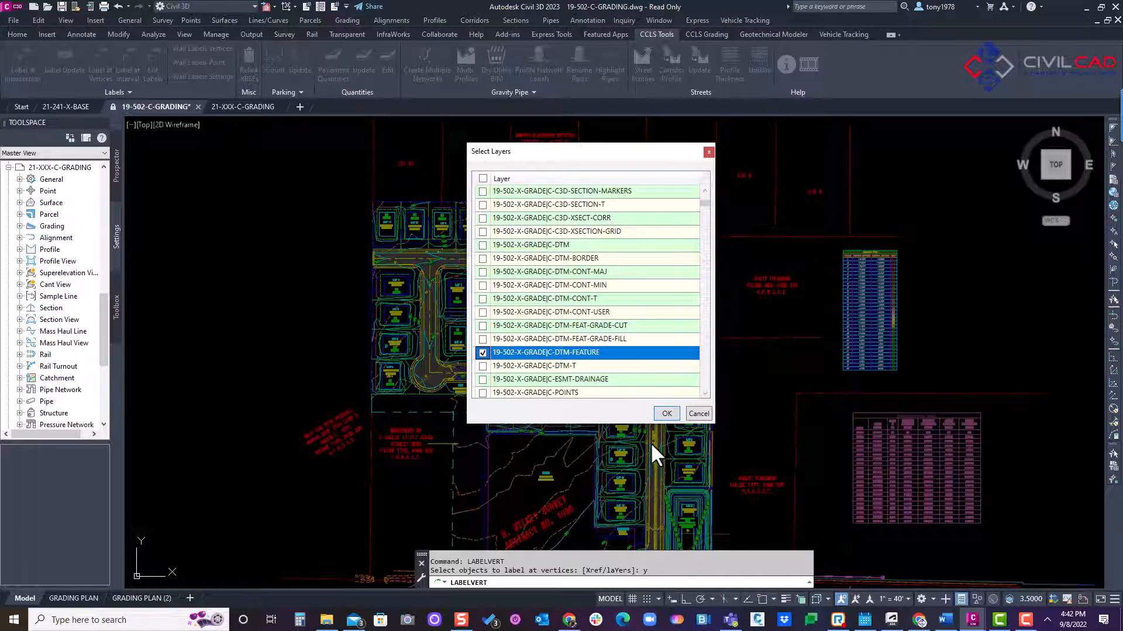
{"action": "left_click", "coordinate": [665, 413]}
{"action": "type", "text": "s"}
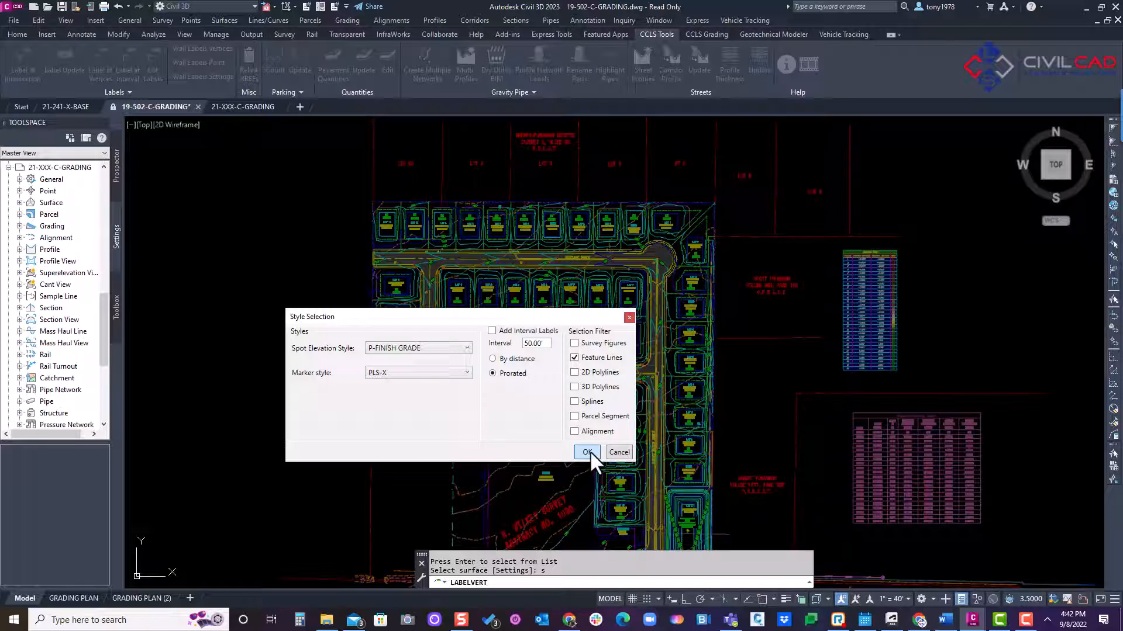
{"action": "left_click", "coordinate": [587, 452]}
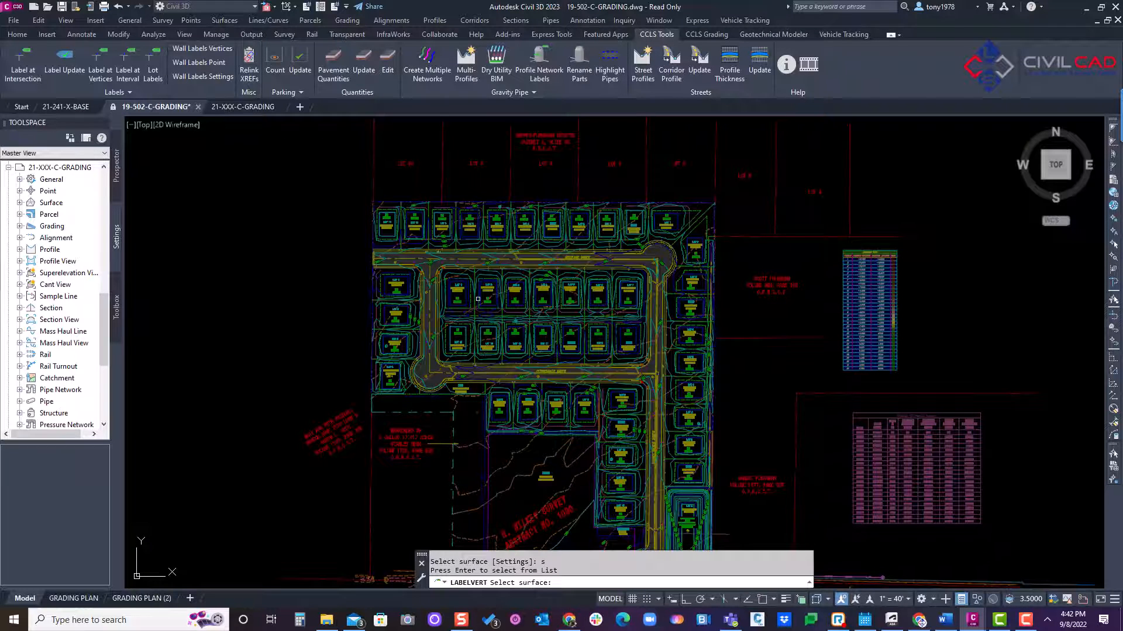
{"action": "key", "text": "enter"}
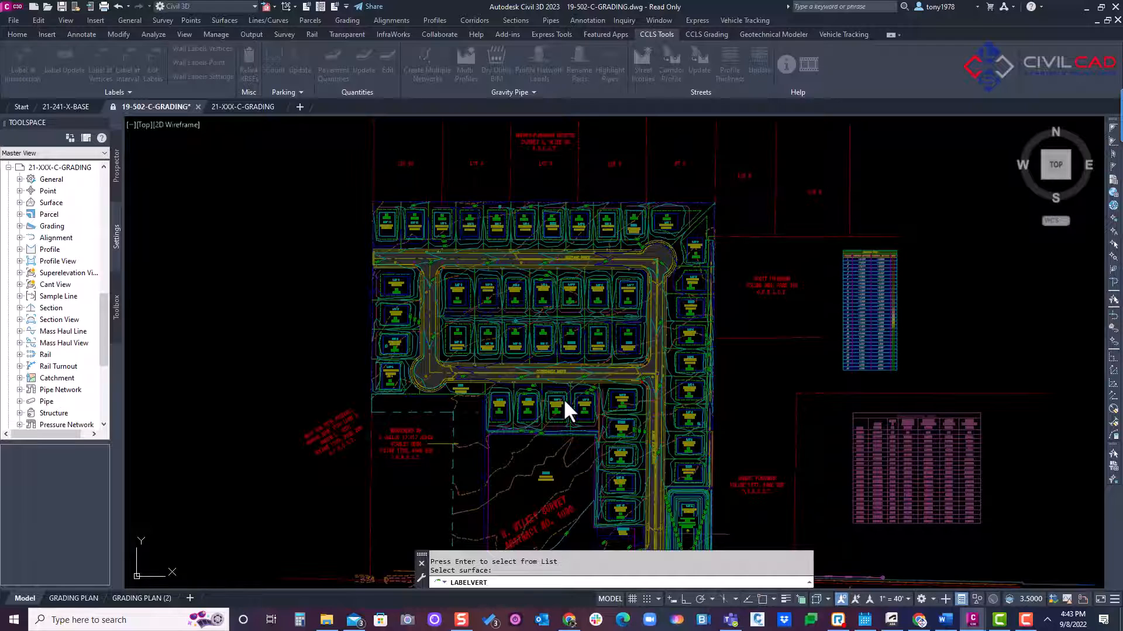
{"action": "mouse_move", "coordinate": [490, 208]}
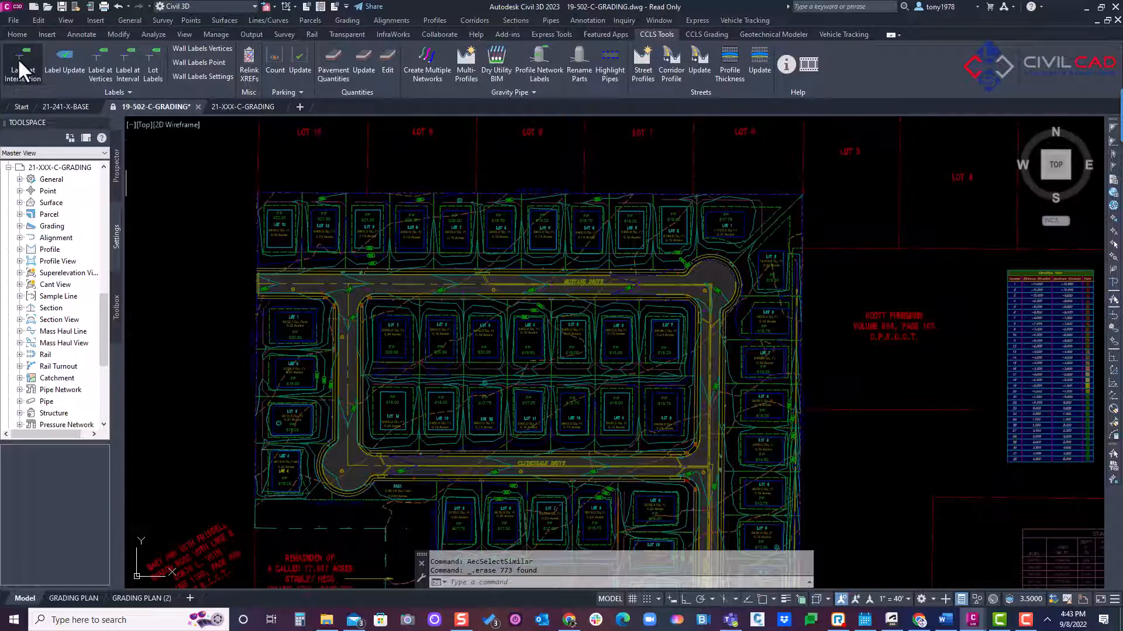
Run Label at Intersection in Xref mode, confirm Settings, and label from surface 19-502-PG
{"action": "left_click", "coordinate": [22, 65]}
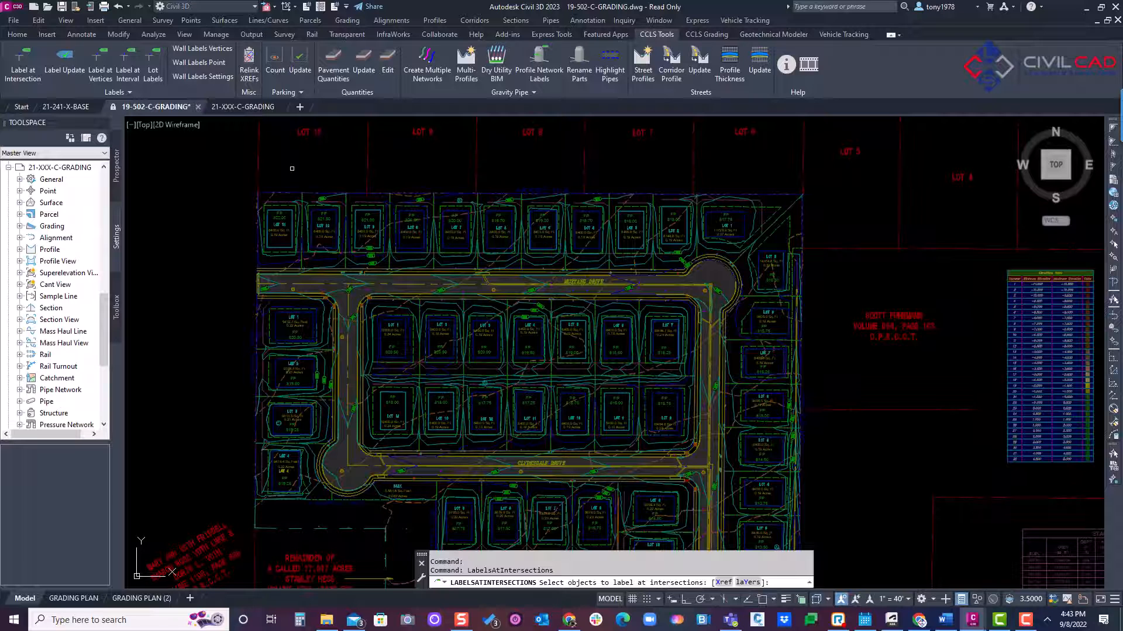
{"action": "type", "text": "x"}
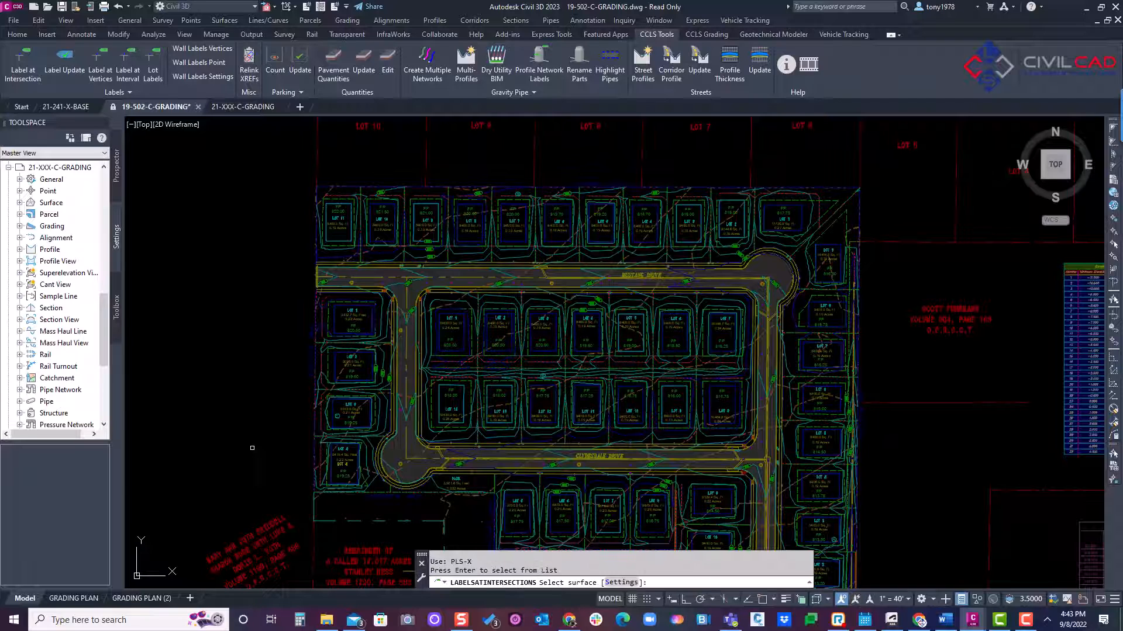
{"action": "type", "text": "s"}
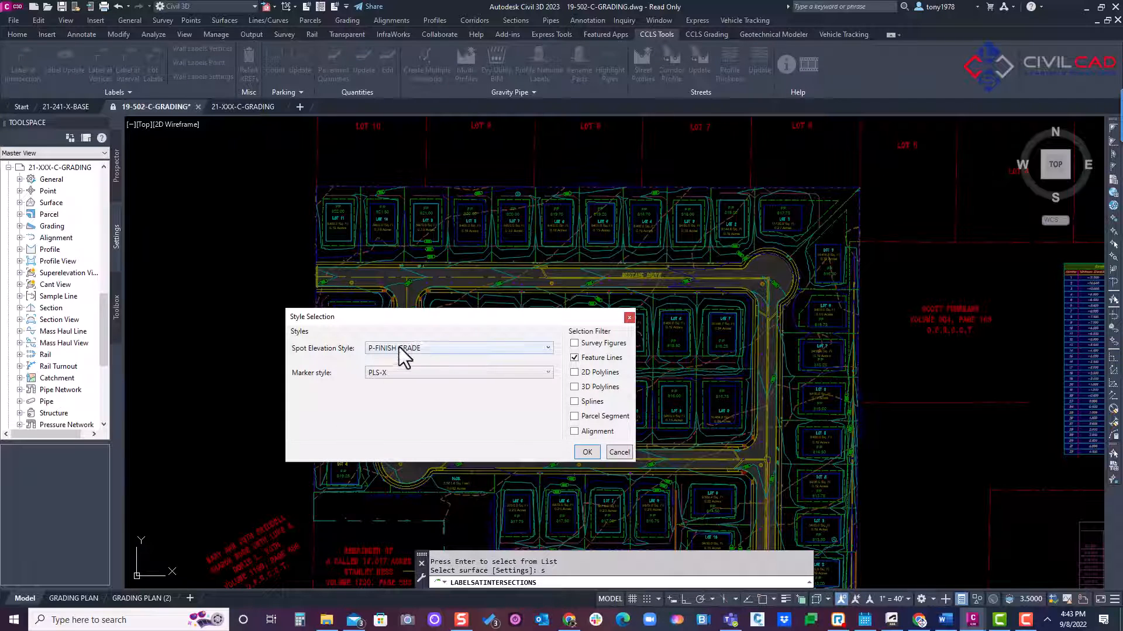
{"action": "left_click", "coordinate": [586, 451]}
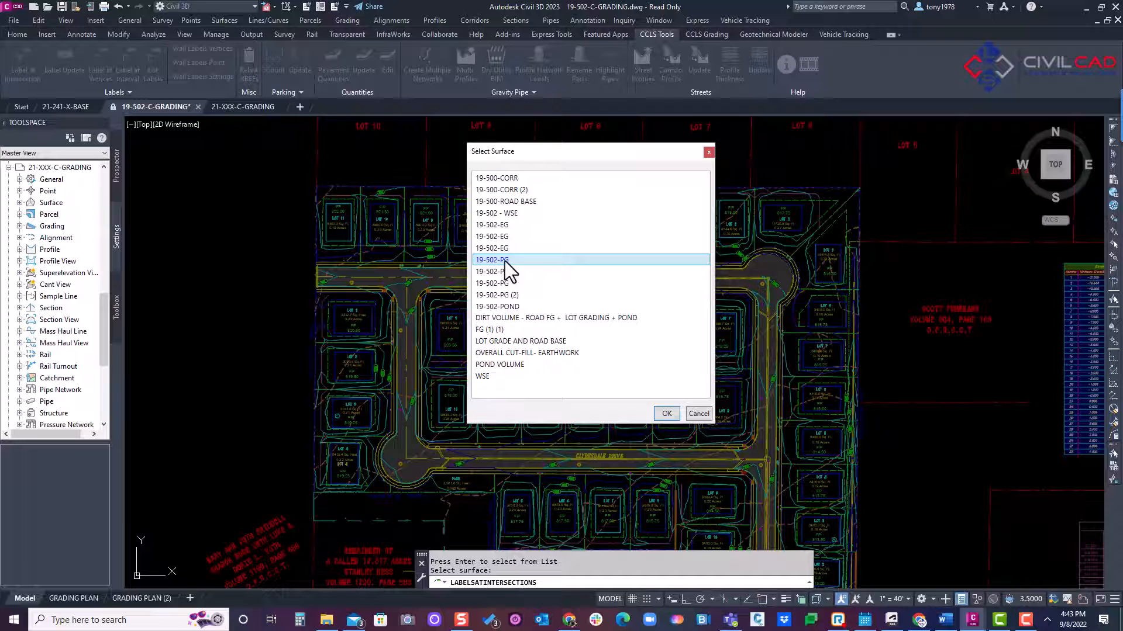
{"action": "left_click", "coordinate": [665, 413]}
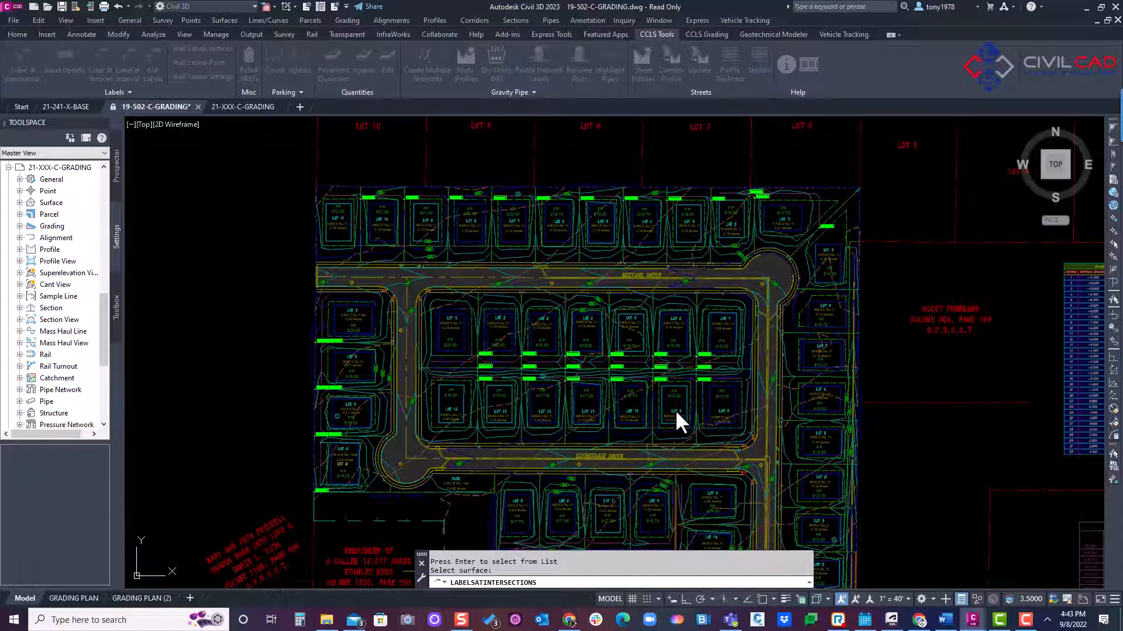